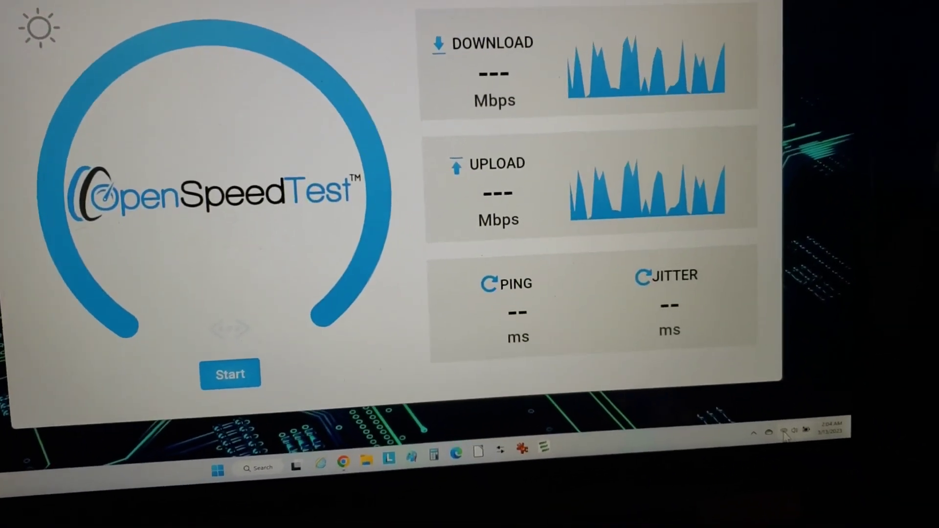
- Confirm the Space Internet Wi-Fi connection, then run the LAN speed test (92.6/100.2 Mbps, 4 ms)
click(785, 431)
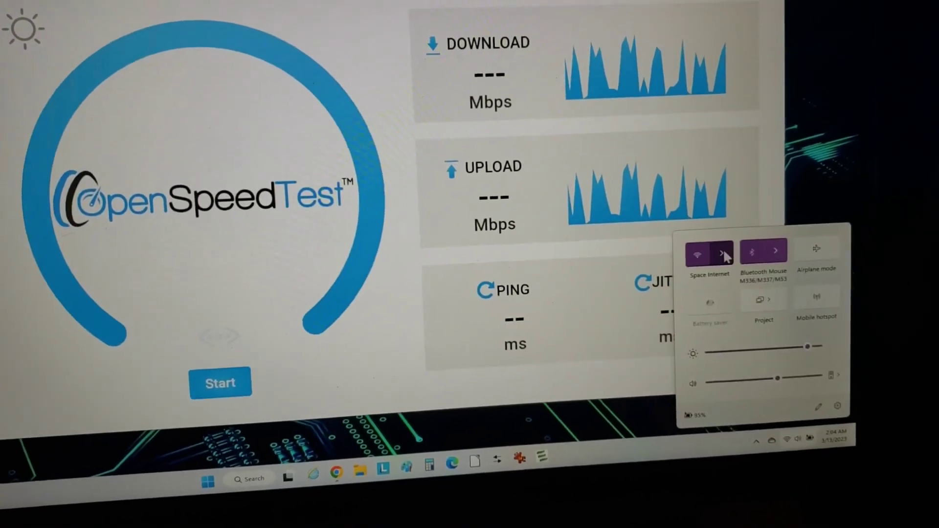
click(723, 251)
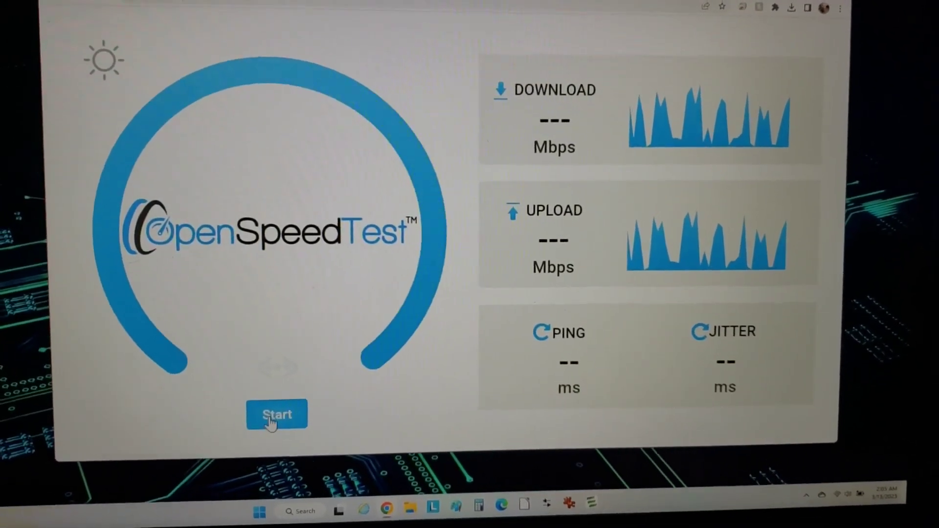
click(277, 414)
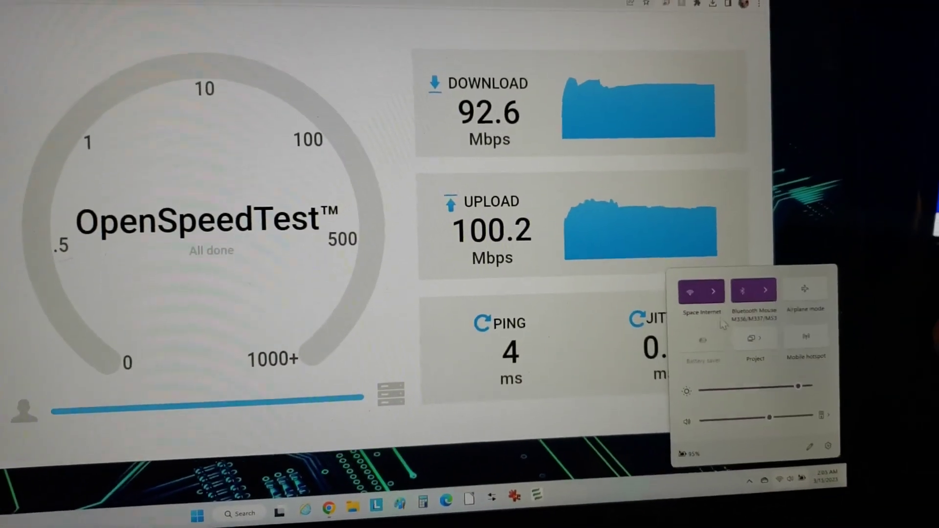
- Connect to the Space Internet 5 GHz network from the Wi-Fi list
click(713, 291)
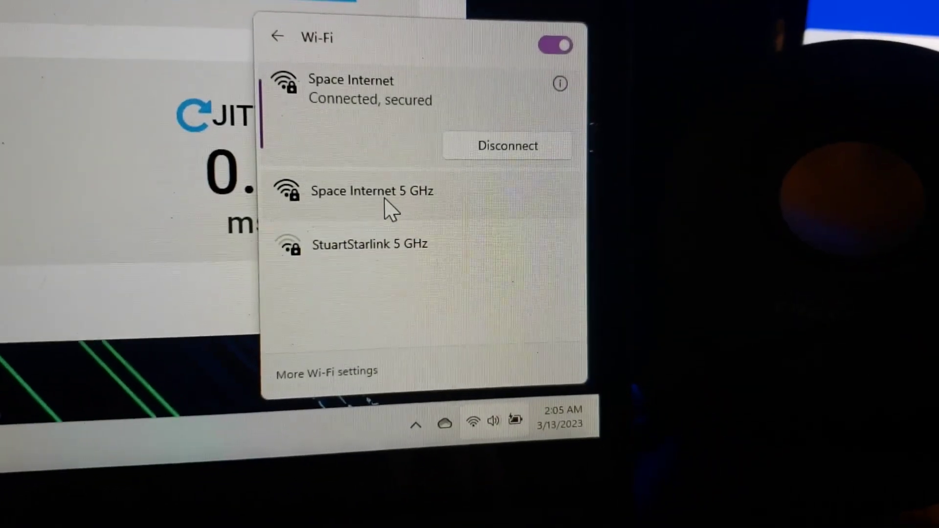
click(372, 190)
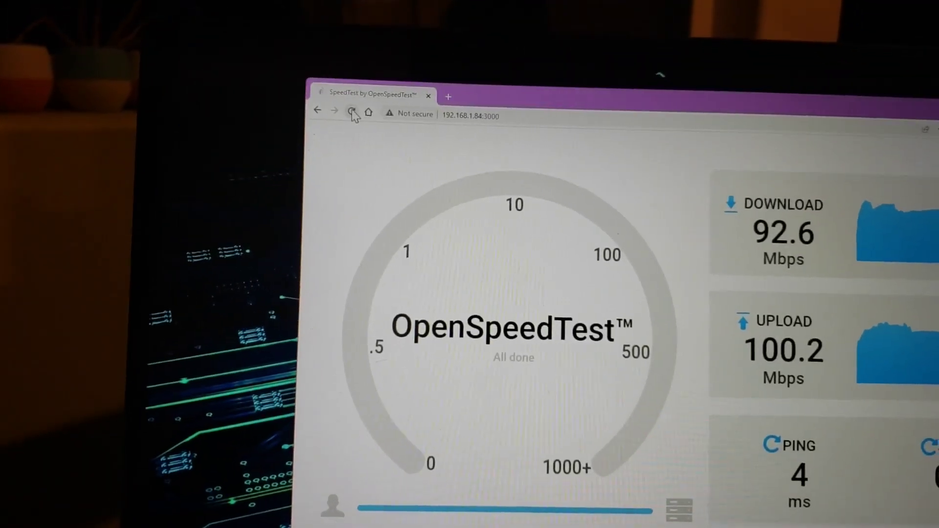
- Reload the OpenSpeedTest page to clear old results and start a fresh test on 5 GHz
click(353, 113)
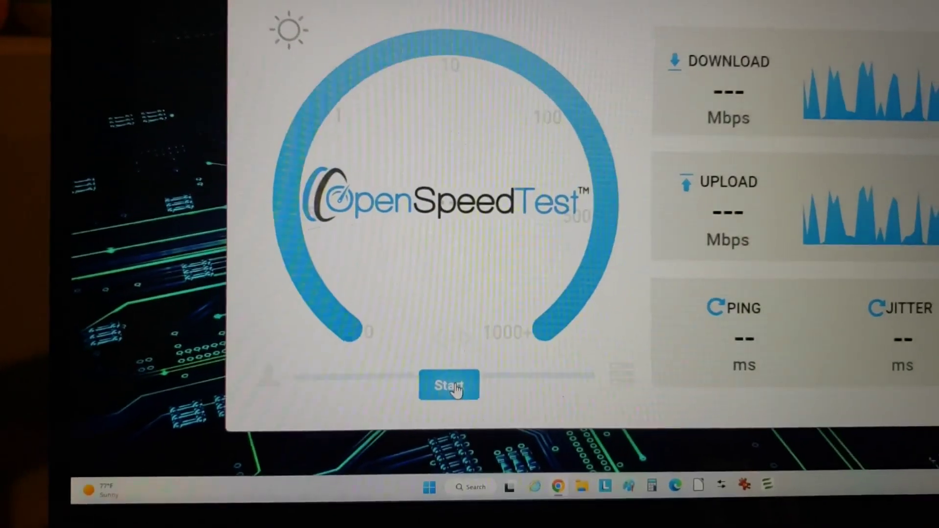
click(449, 385)
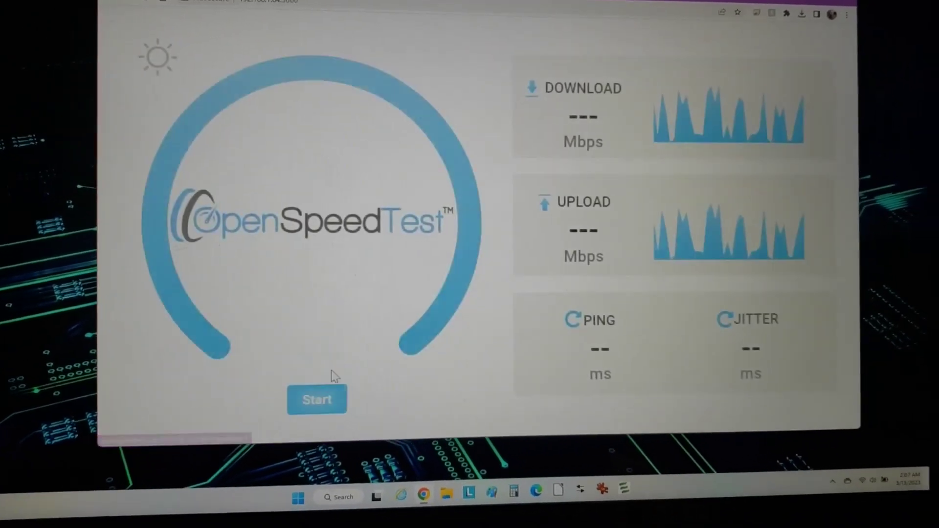
click(317, 400)
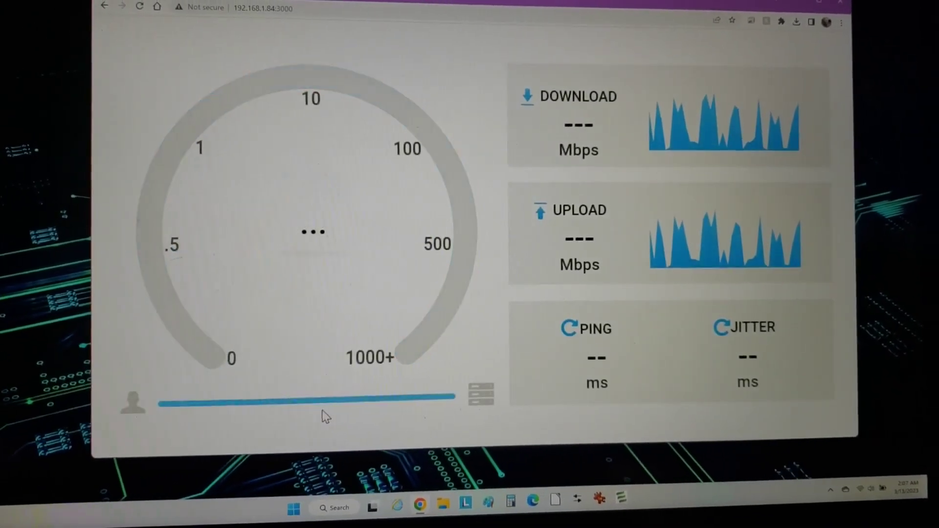